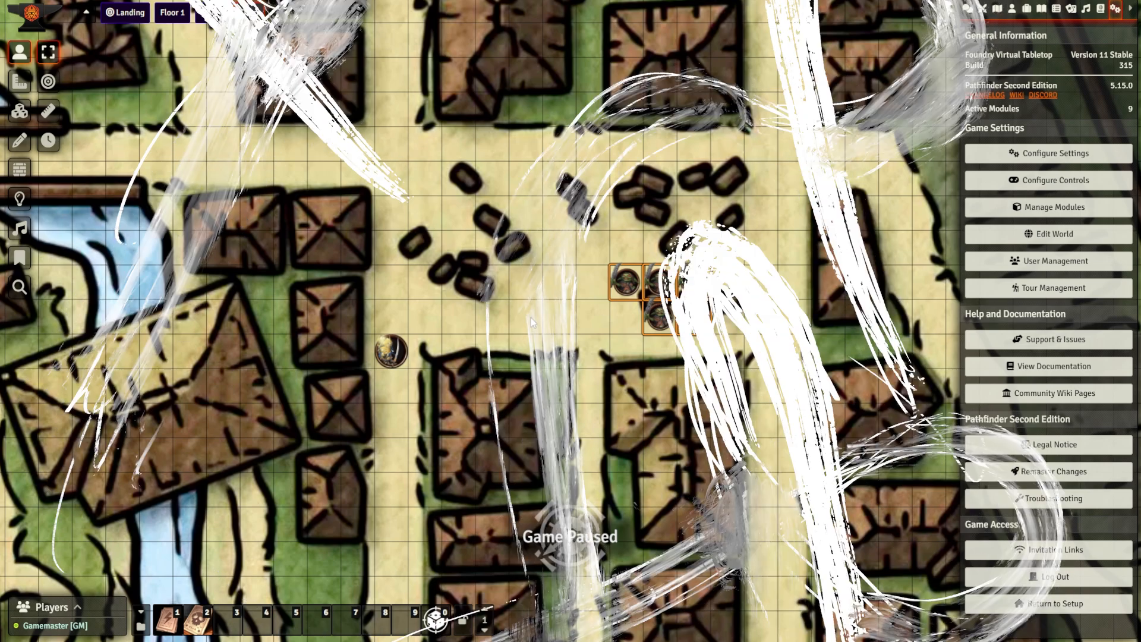
# Show Module Management with Quick Insert, Quick Send To Chat, Token Mold and Multi drop enabled.
pyautogui.write('goblin wa')
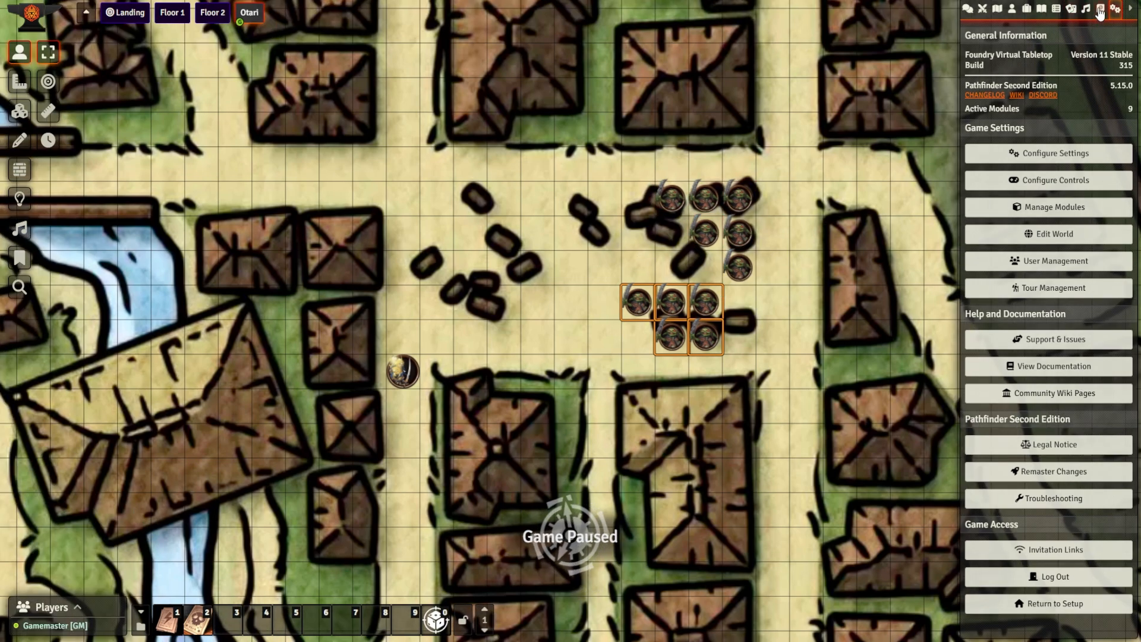
pyautogui.click(1056, 206)
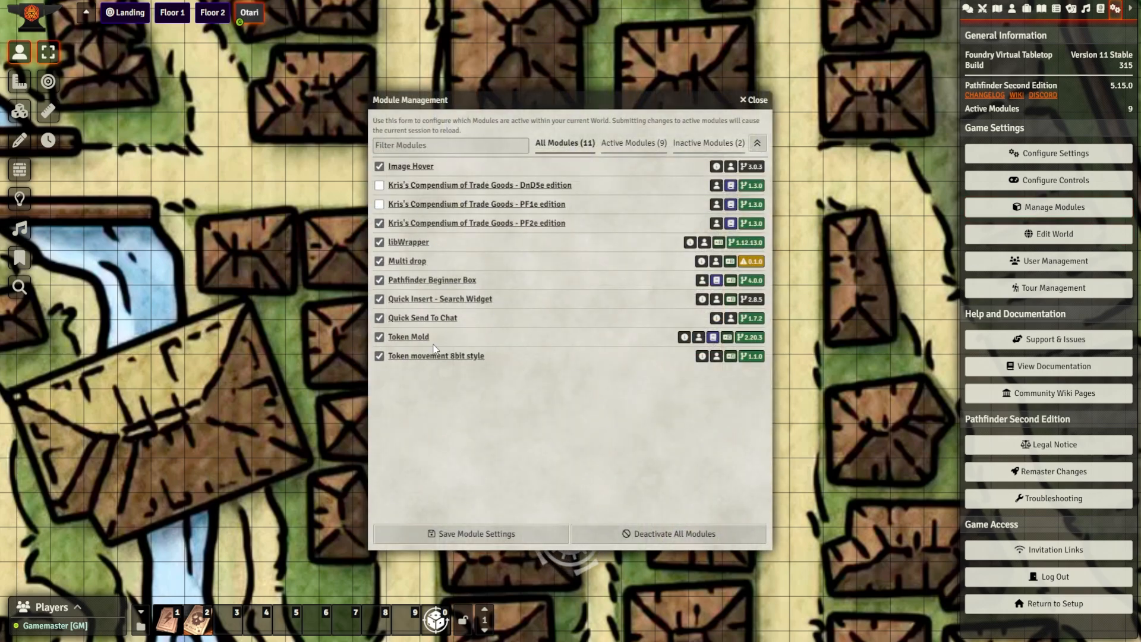
pyautogui.moveTo(629, 268)
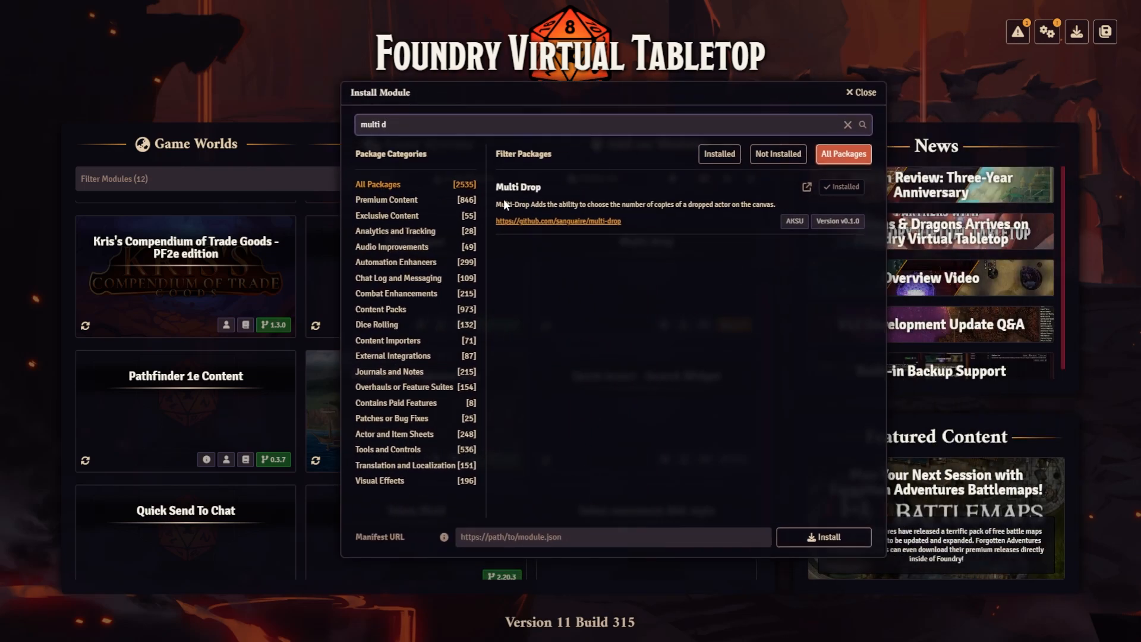
pyautogui.moveTo(835, 229)
pyautogui.write('quick se')
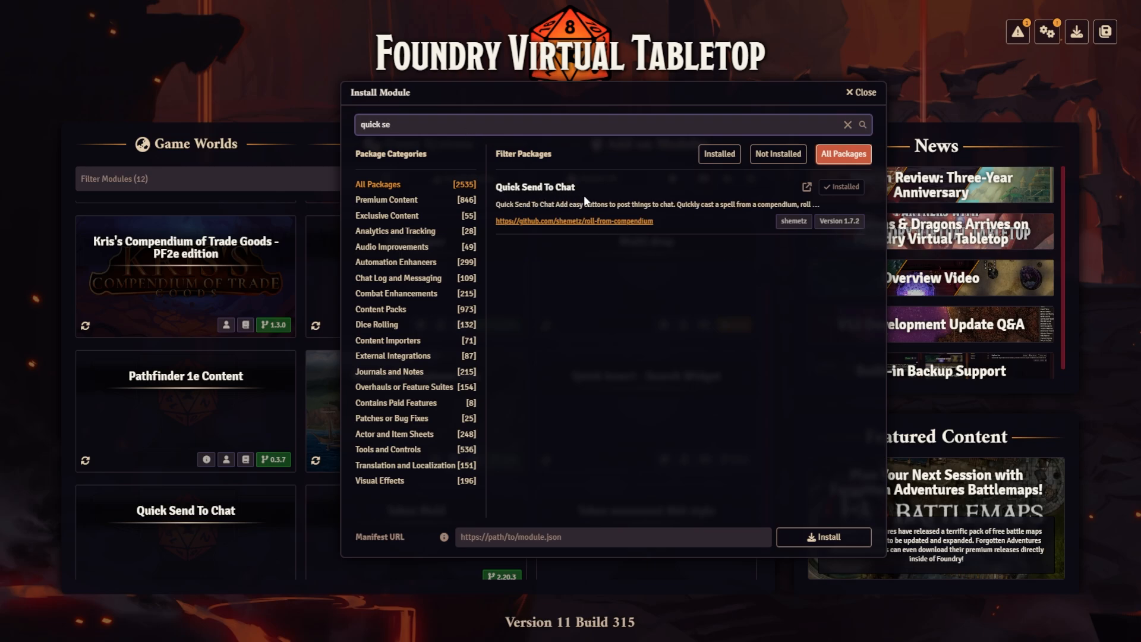
pyautogui.moveTo(813, 235)
pyautogui.write('token mold')
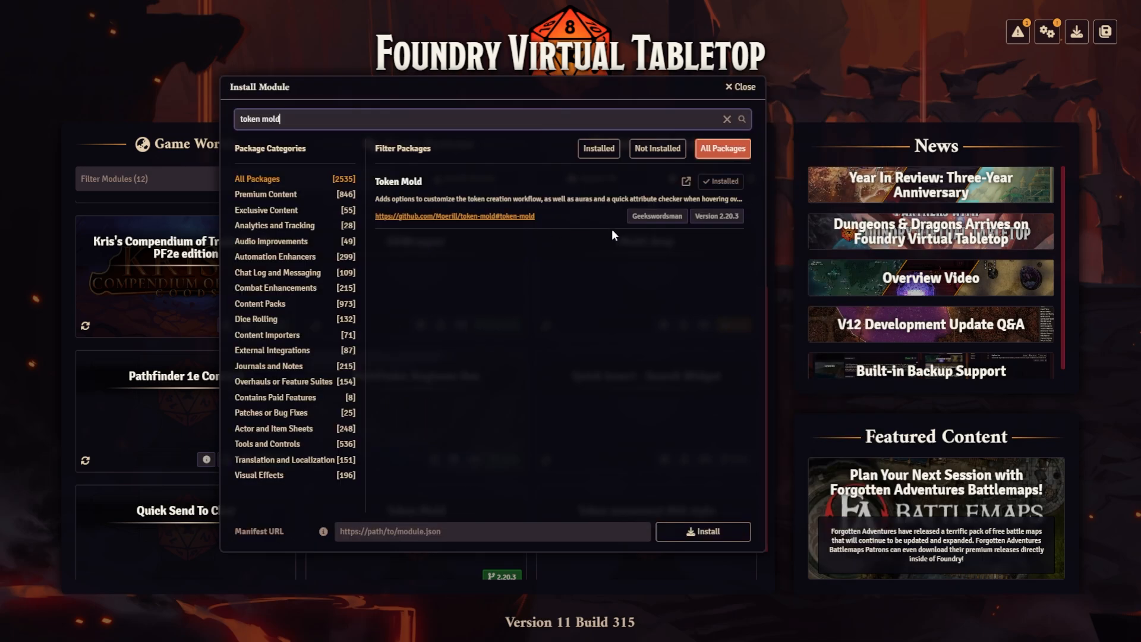
pyautogui.moveTo(724, 233)
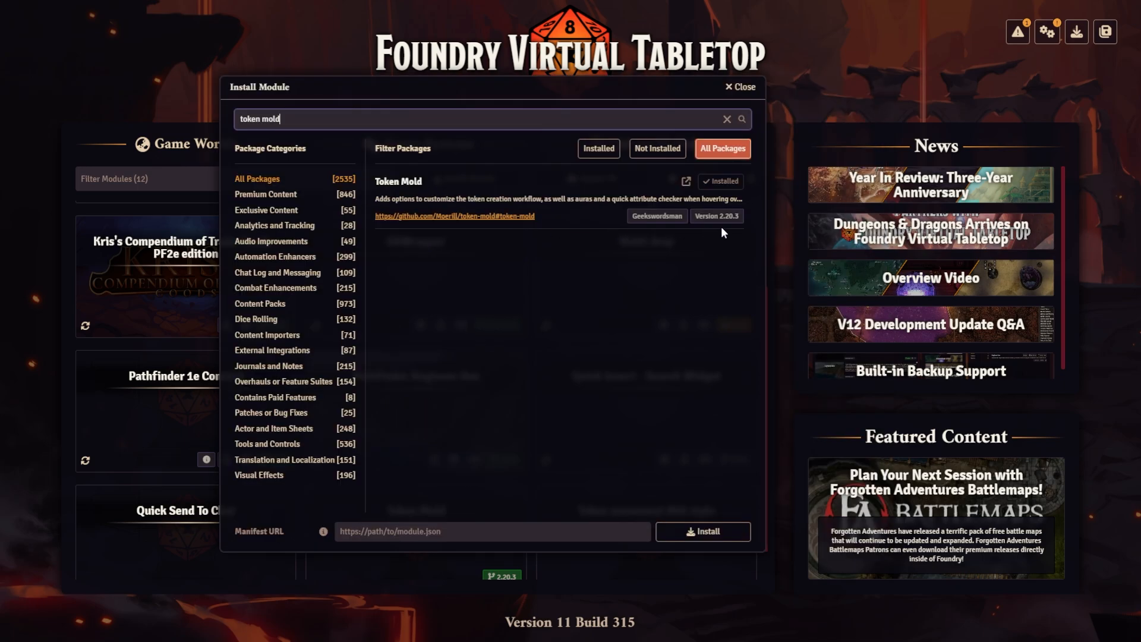
pyautogui.moveTo(736, 237)
pyautogui.write('quick in')
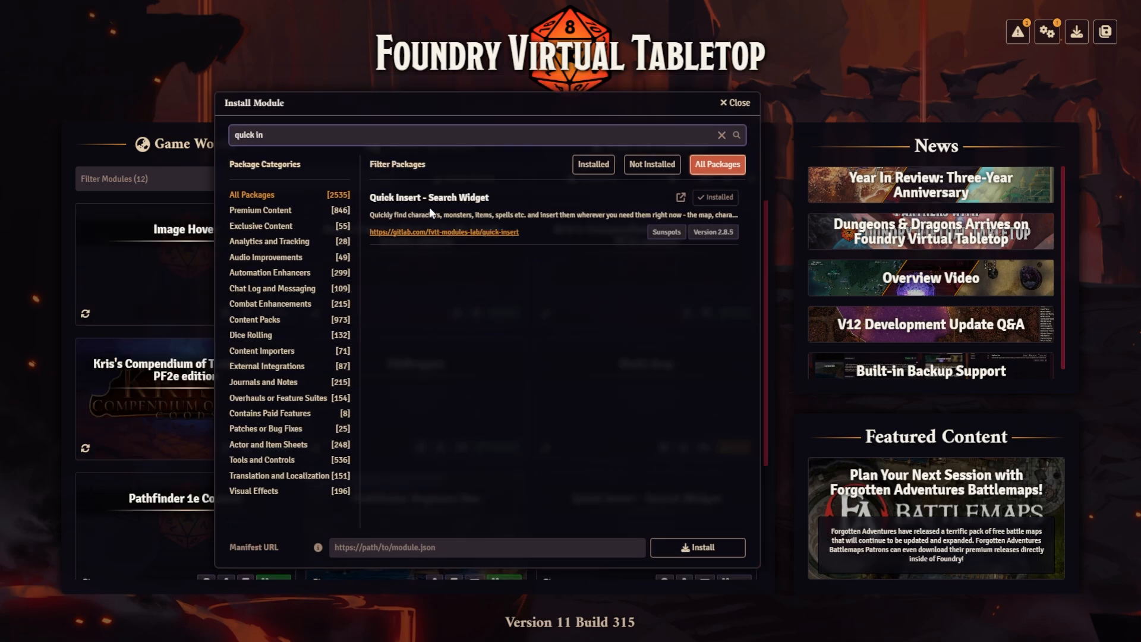
pyautogui.moveTo(682, 250)
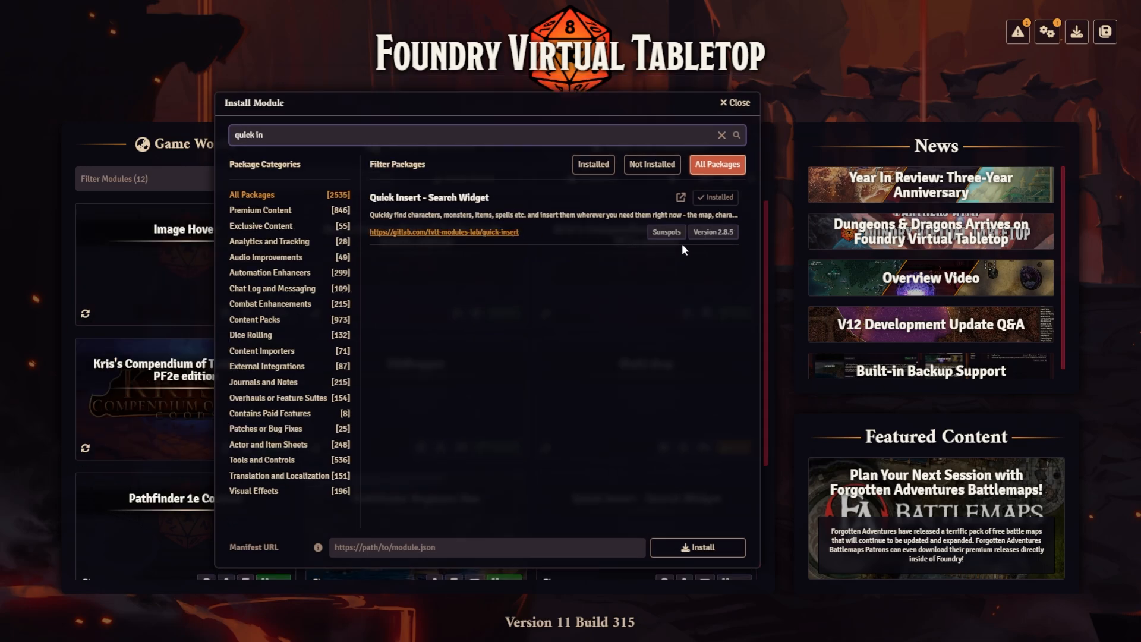
pyautogui.moveTo(458, 354)
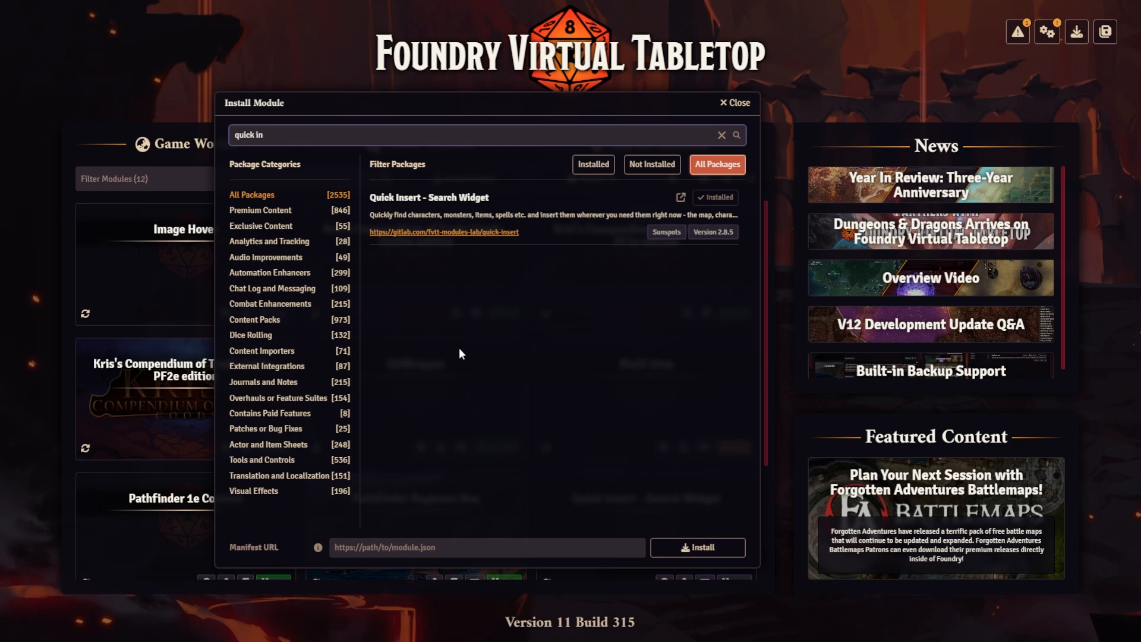
pyautogui.moveTo(692, 332)
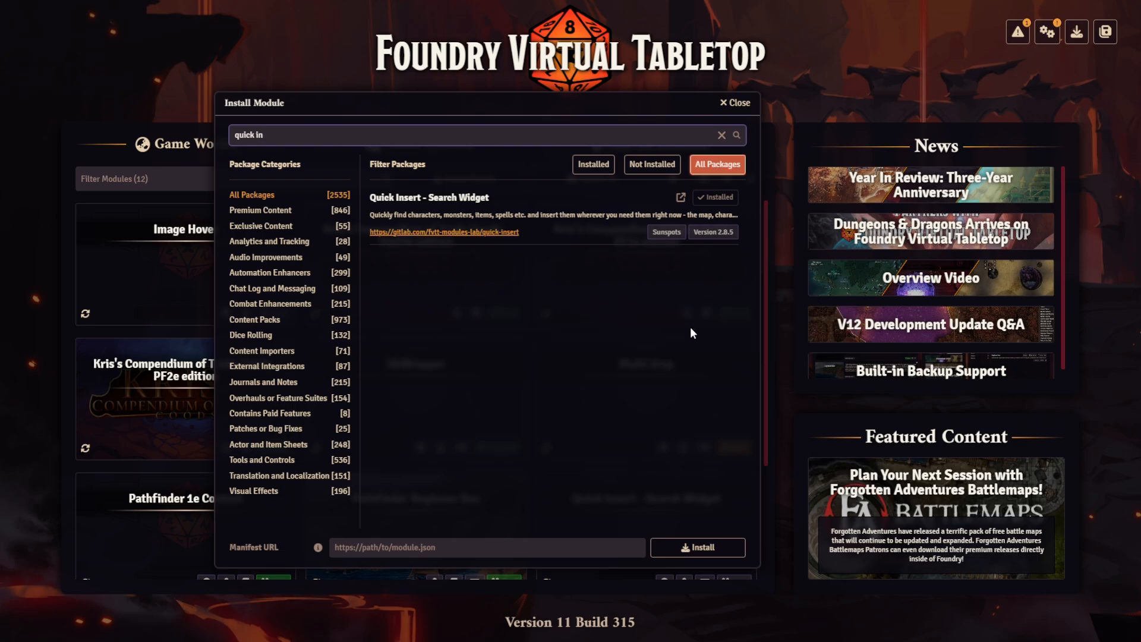
# Confirm Quick Send To Chat, Token Mold and Quick Insert are installed, then load the game world.
pyautogui.click(734, 102)
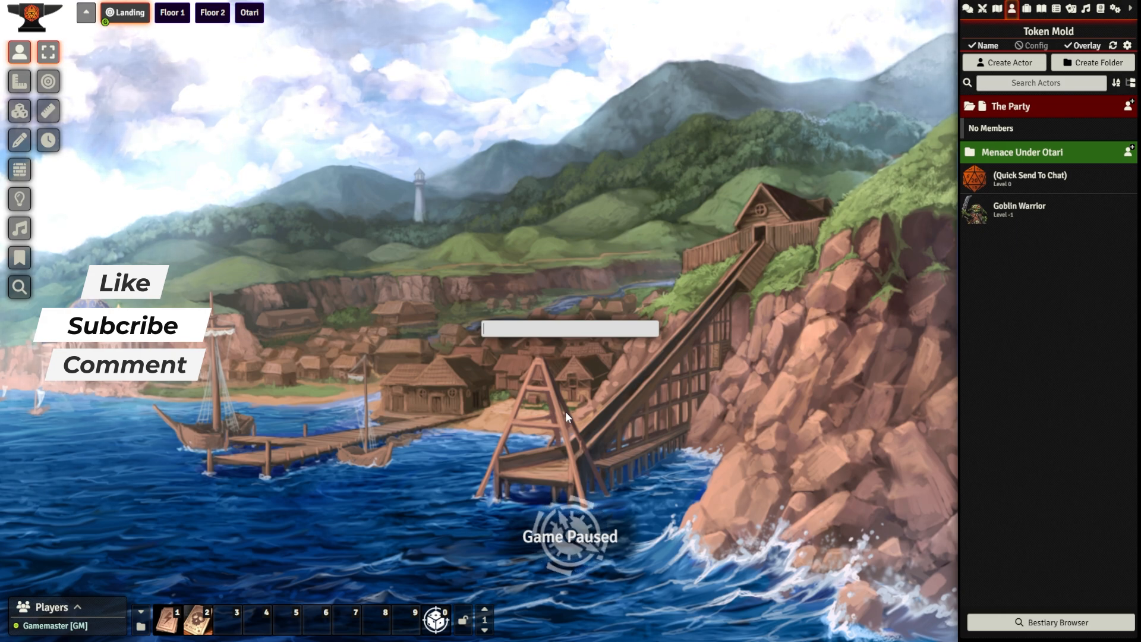
# Search Quick Insert for 'goblin' to list matching creatures, feats and ancestries.
pyautogui.write('goblin')
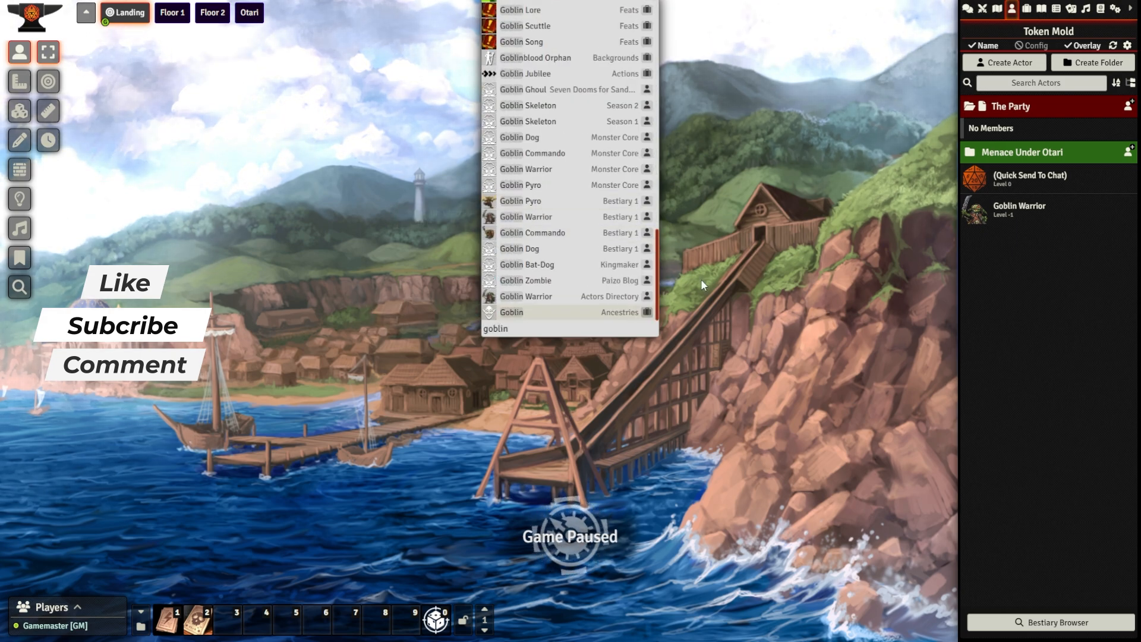
pyautogui.moveTo(553, 296)
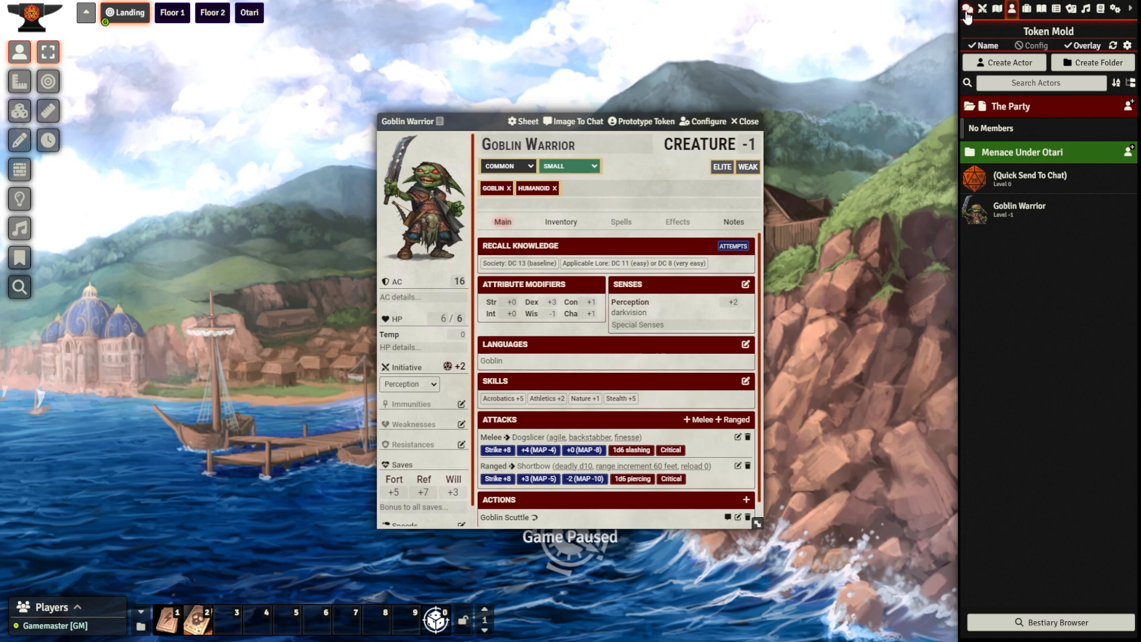
# Send the Goblin Warrior portrait to the chat log, then return to the Actors sidebar.
pyautogui.click(967, 9)
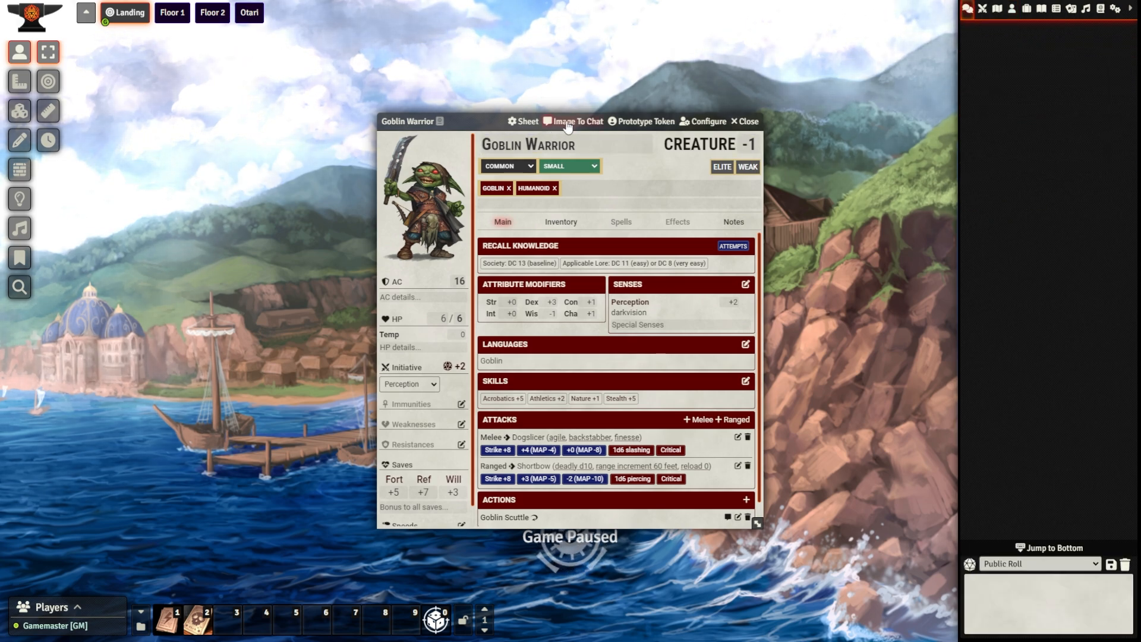
pyautogui.moveTo(569, 128)
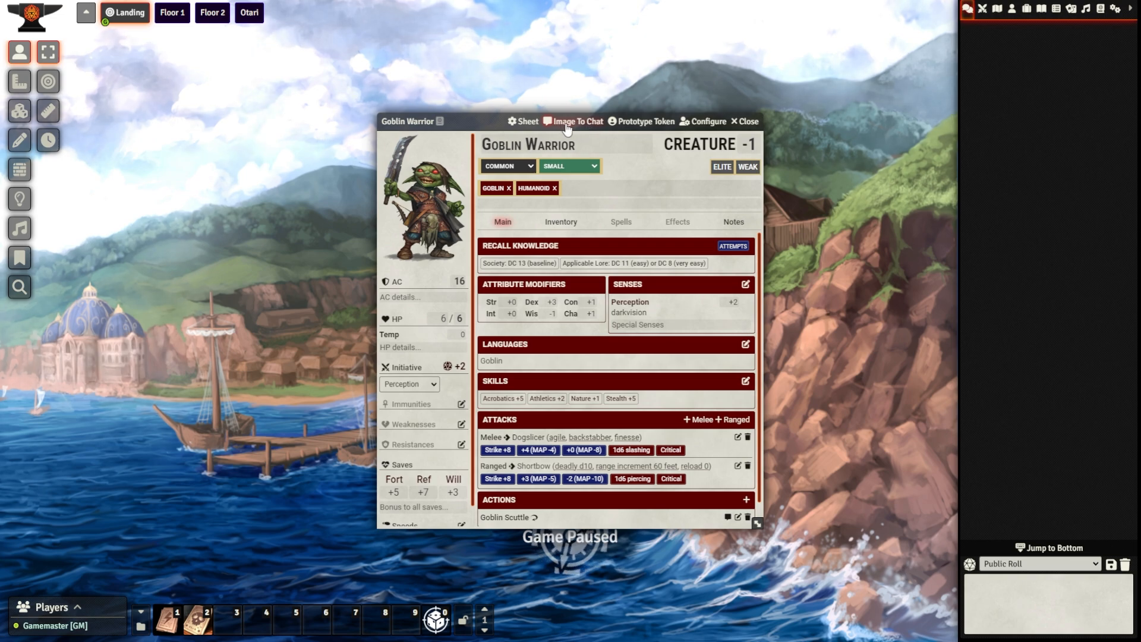
pyautogui.click(578, 121)
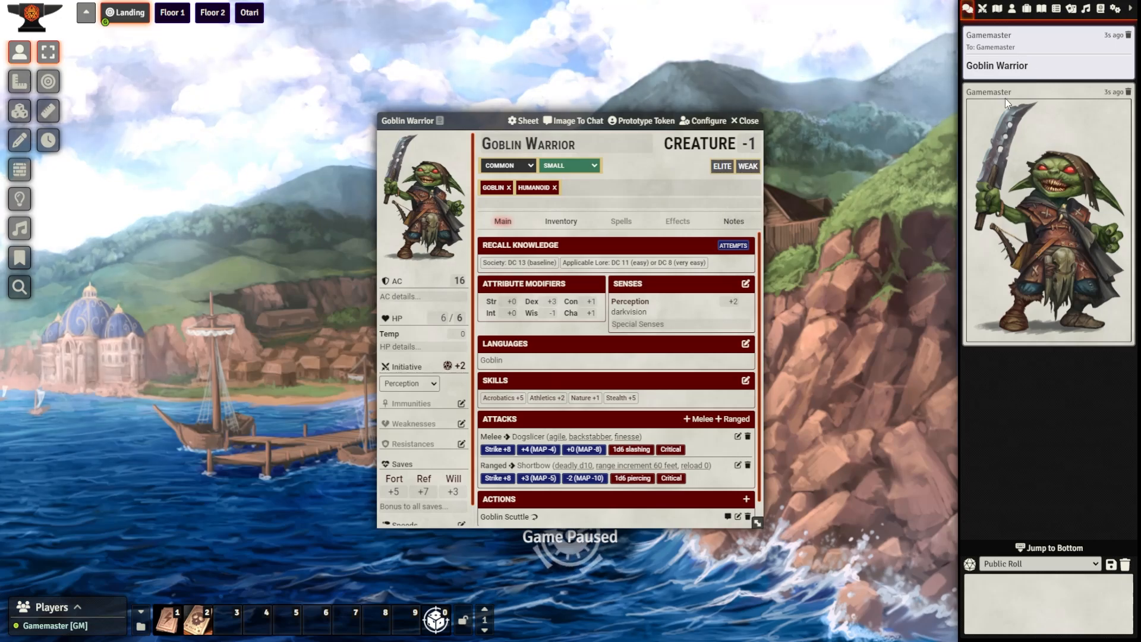
pyautogui.click(1026, 8)
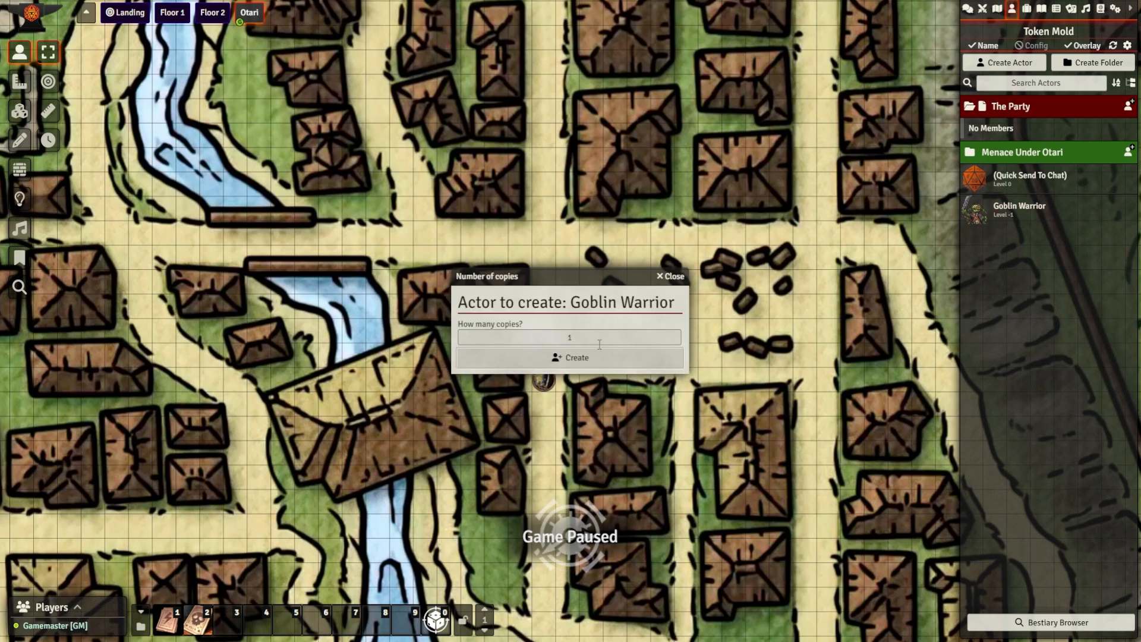
# Create several Goblin Warrior copies on the Otari town map via Multi Drop.
pyautogui.click(569, 358)
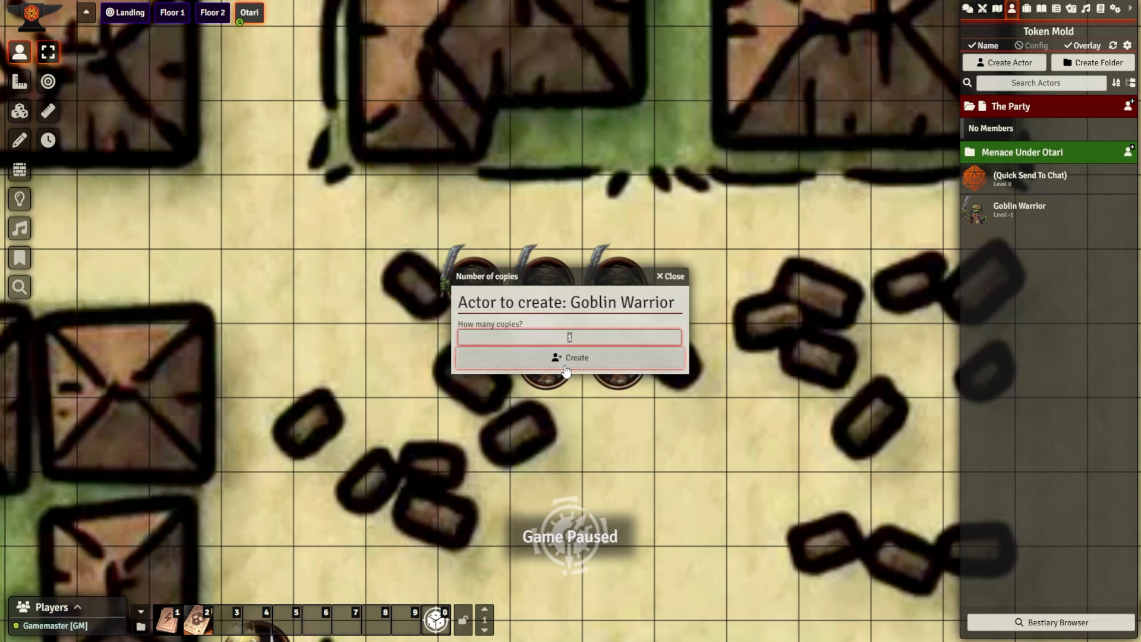
pyautogui.click(1116, 8)
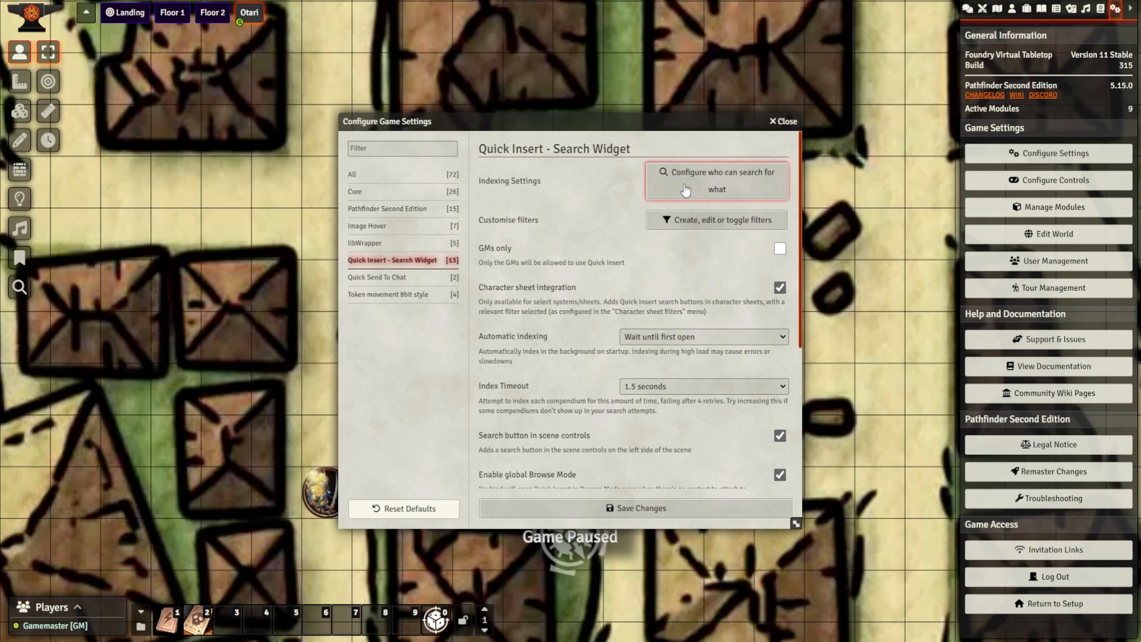
pyautogui.moveTo(568, 300)
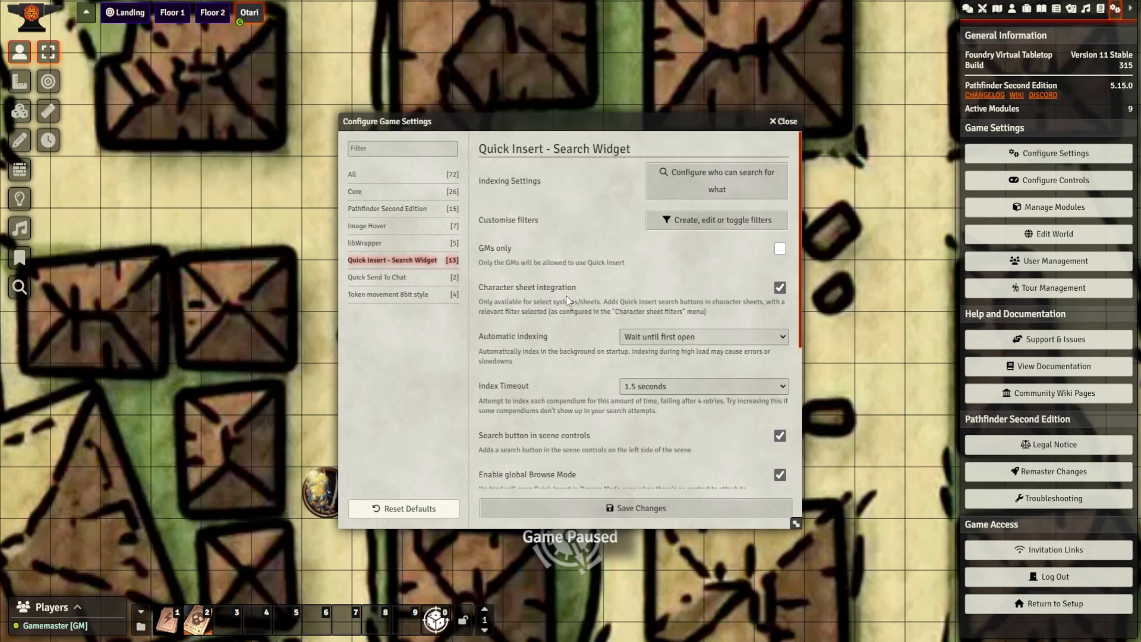
pyautogui.moveTo(785, 309)
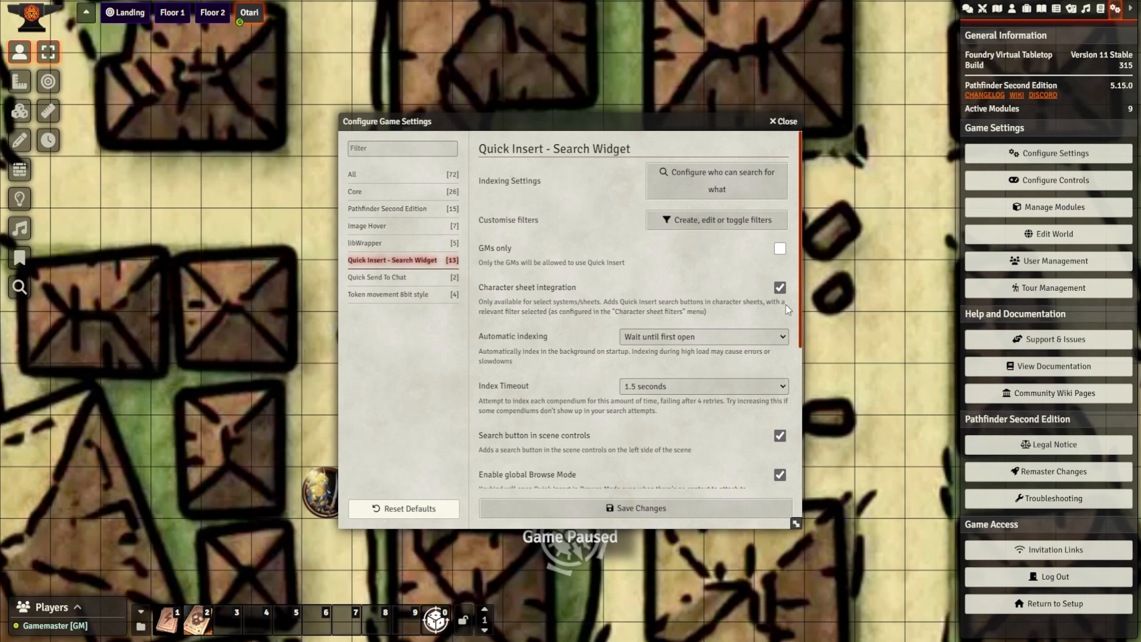
pyautogui.moveTo(613, 223)
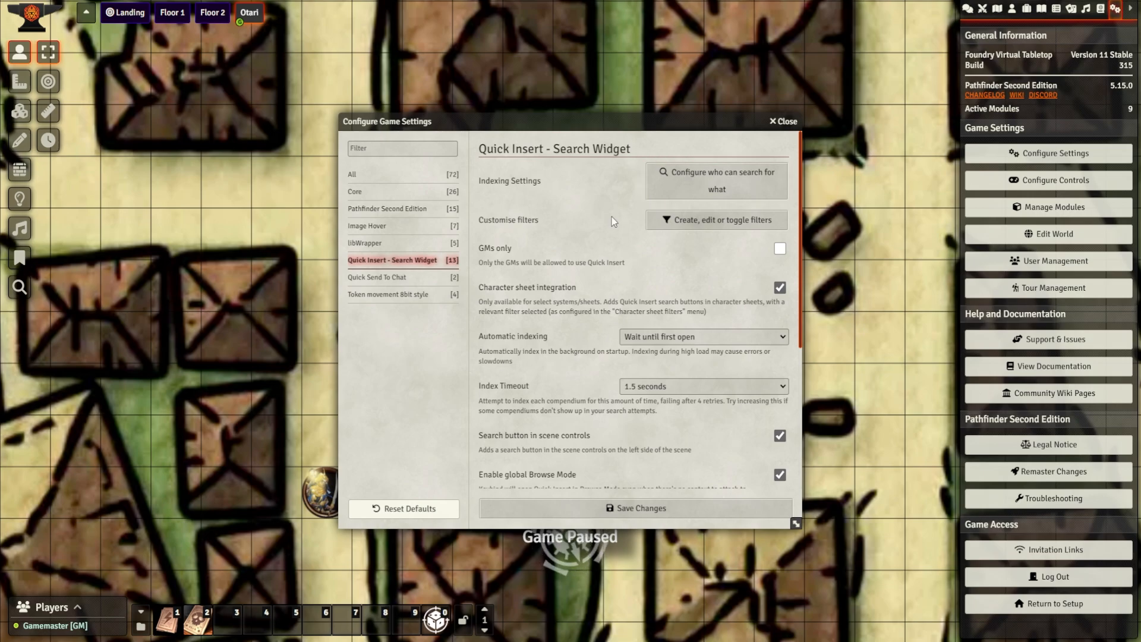
pyautogui.moveTo(737, 176)
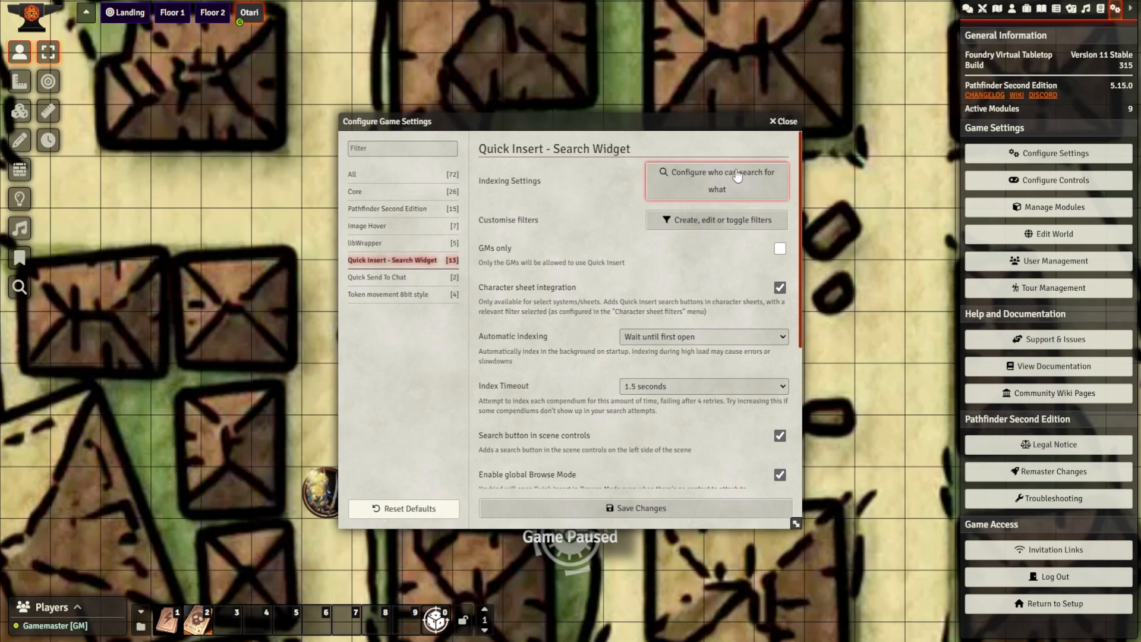
pyautogui.moveTo(519, 288)
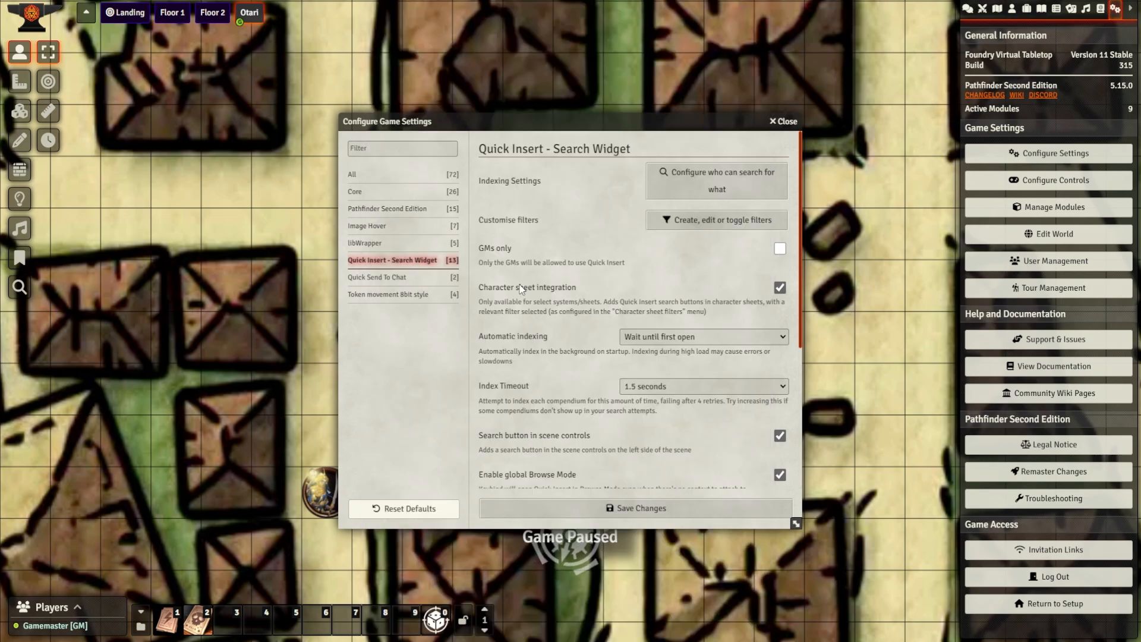
pyautogui.moveTo(761, 264)
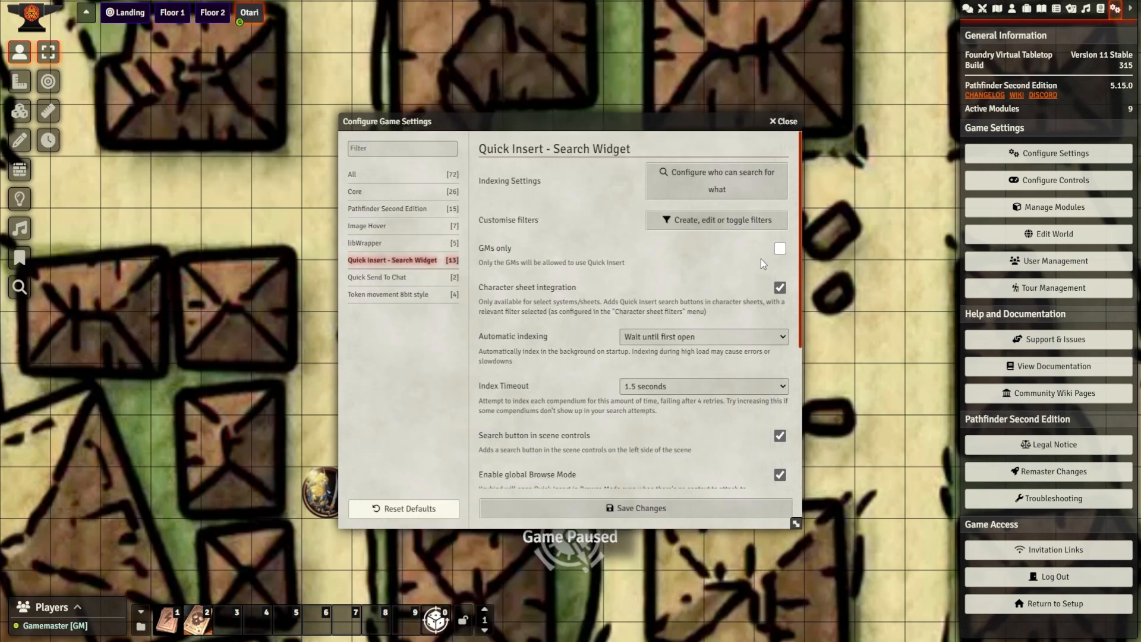
# Review Quick Insert - Search Widget options and switch to Quick Send To Chat settings.
pyautogui.scroll(-3)
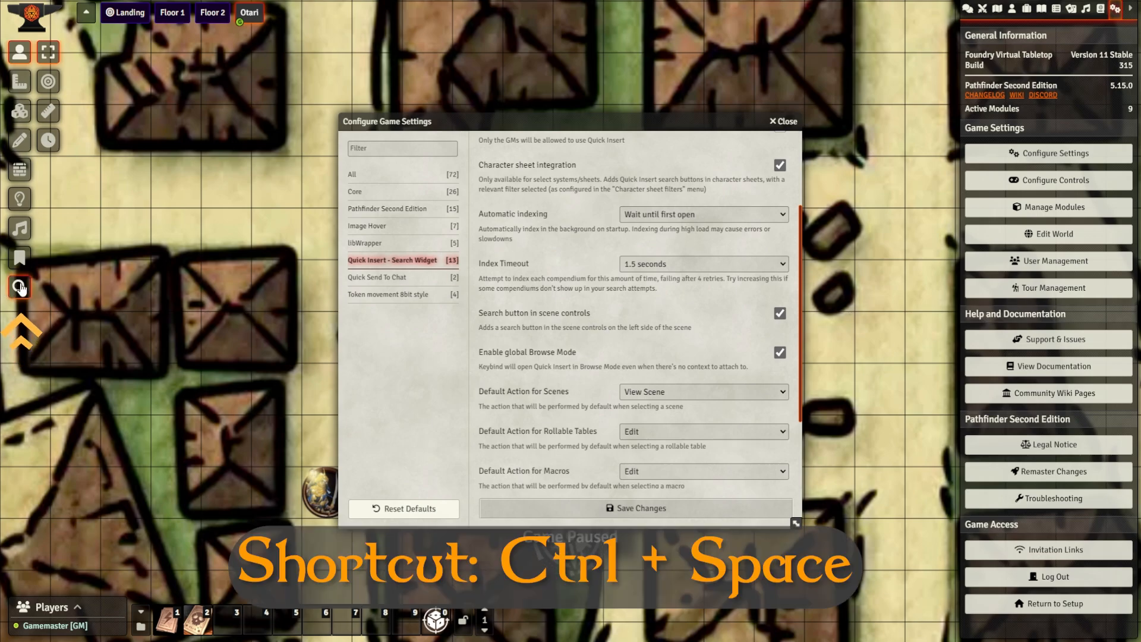
pyautogui.click(377, 277)
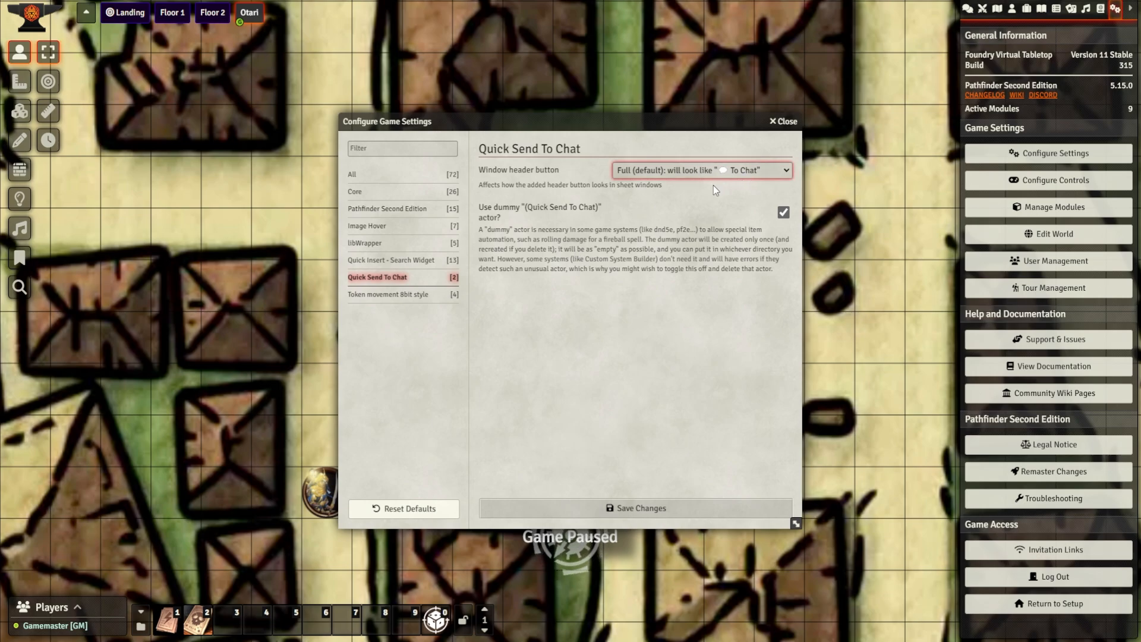
pyautogui.moveTo(676, 202)
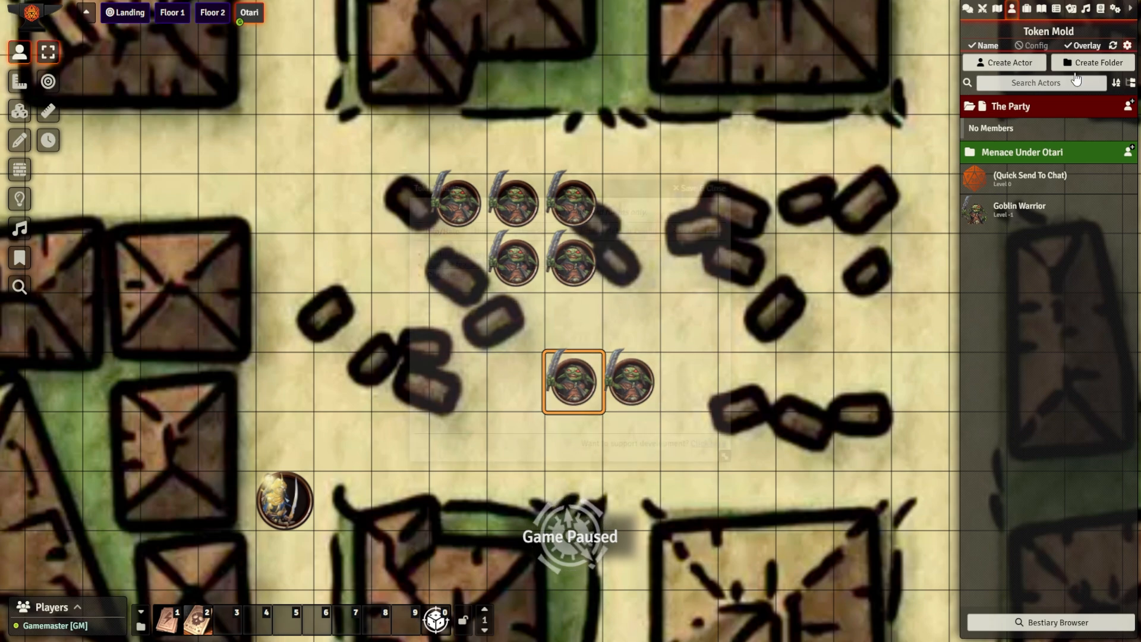
# Show Token Mold's configuration window on its Name options.
pyautogui.click(1129, 45)
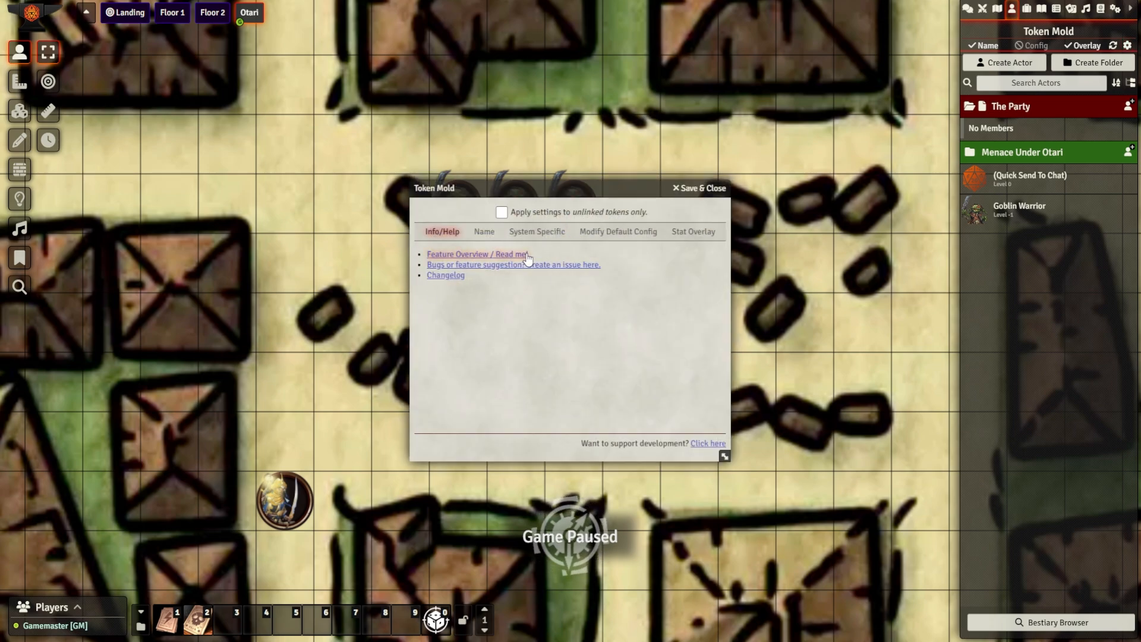
pyautogui.click(483, 231)
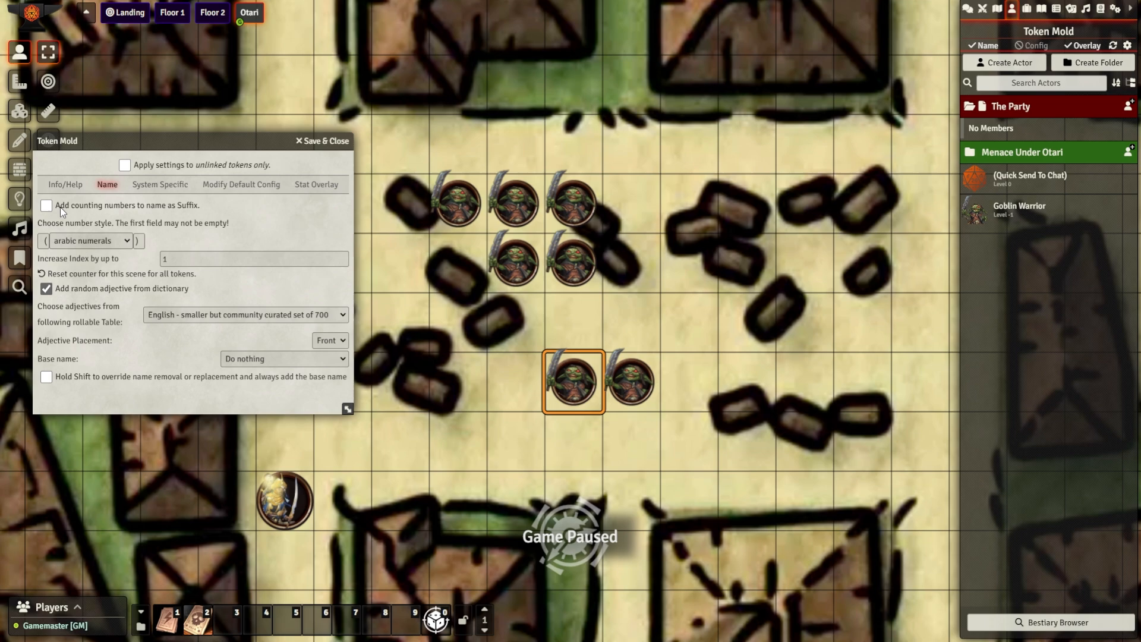
# Enable random adjectives from the English table placed in front, with numbering off.
pyautogui.click(573, 203)
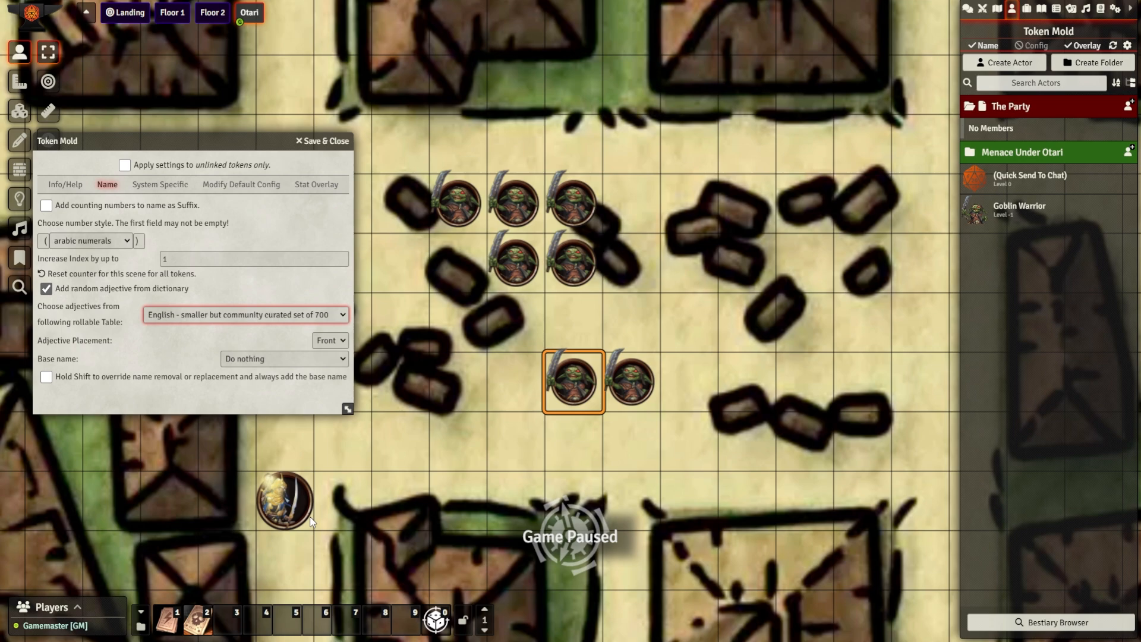
pyautogui.moveTo(179, 350)
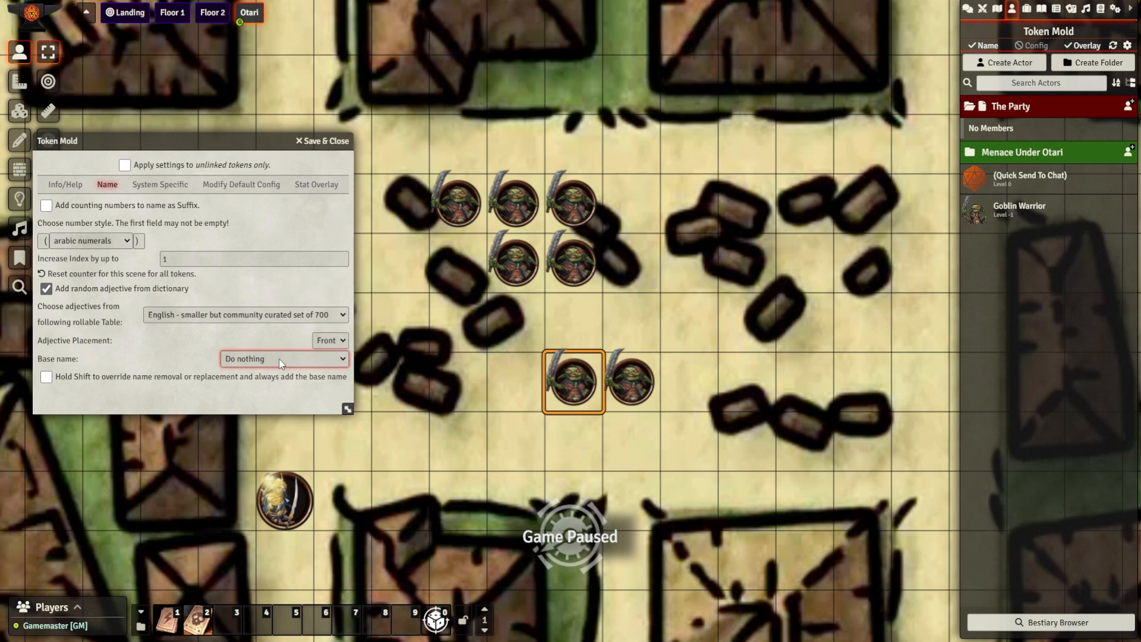
pyautogui.moveTo(235, 391)
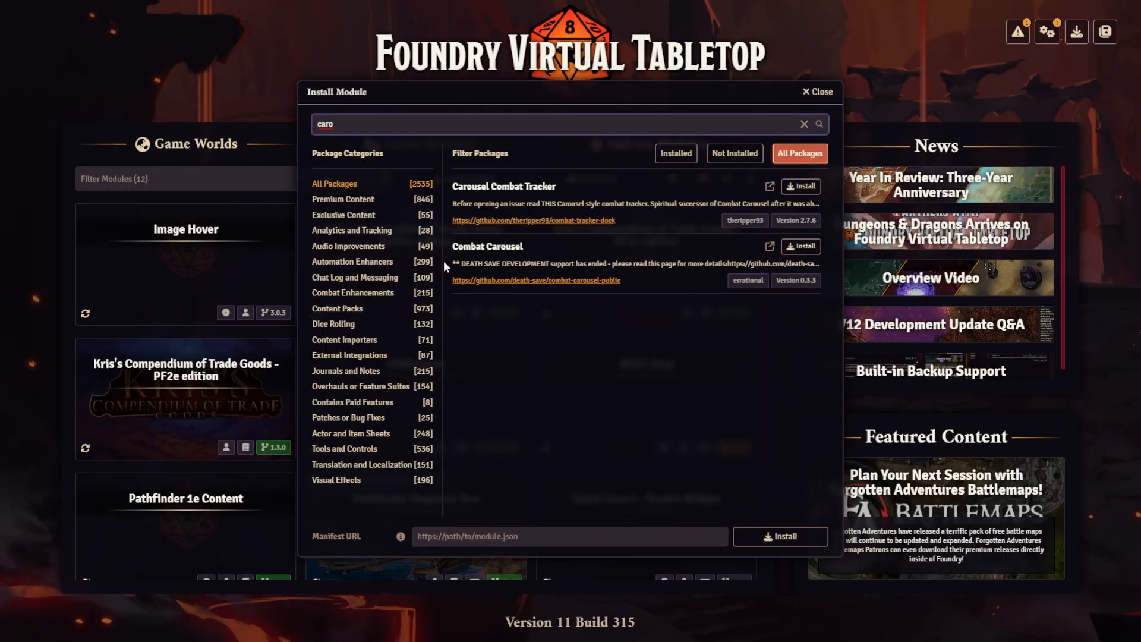
pyautogui.moveTo(463, 227)
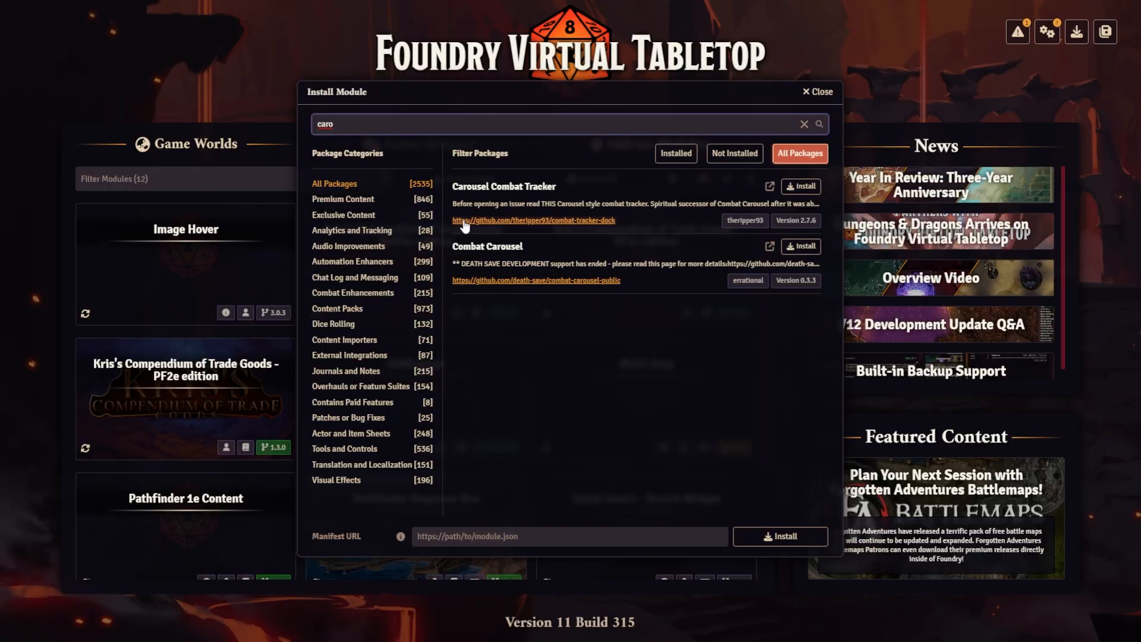
pyautogui.moveTo(746, 222)
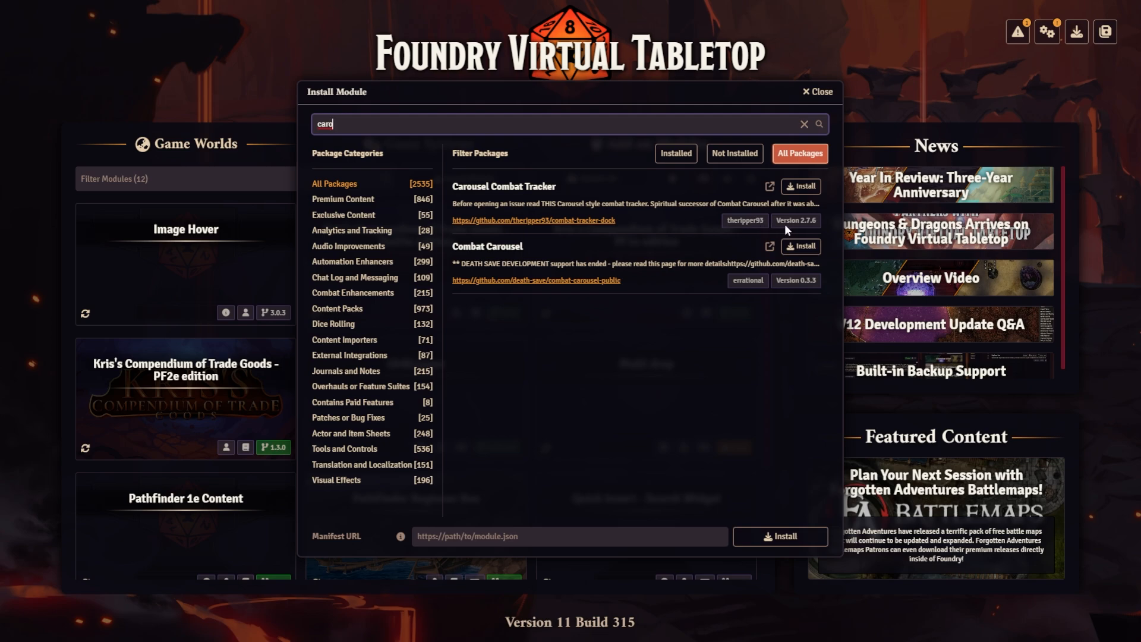
pyautogui.moveTo(792, 219)
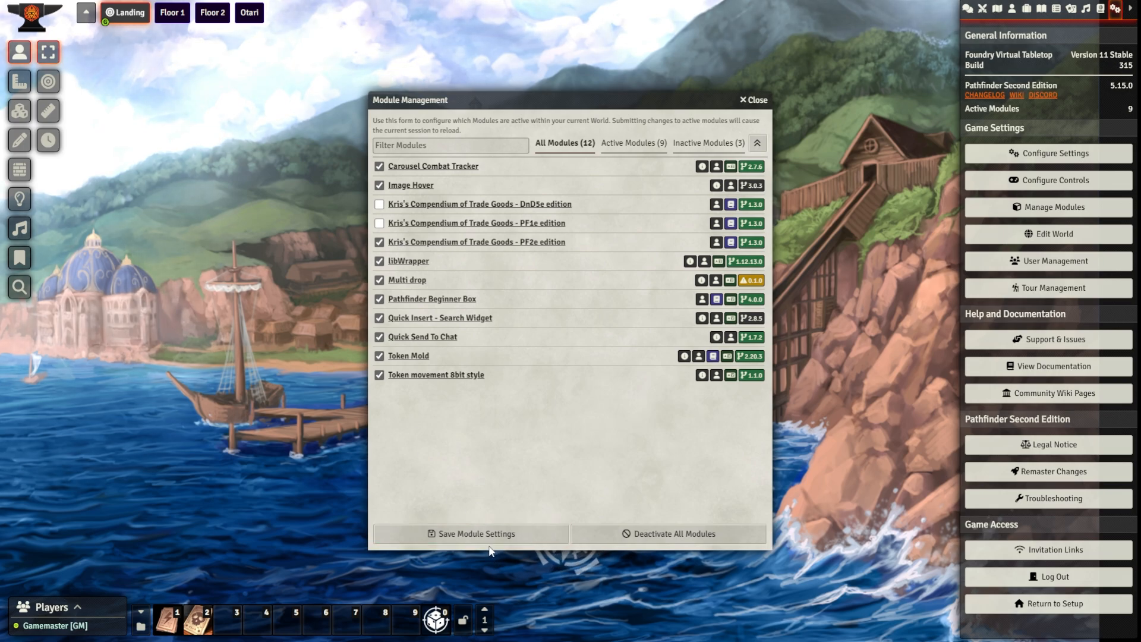
# Save the Carousel Combat Tracker activation and reload the application.
pyautogui.click(471, 533)
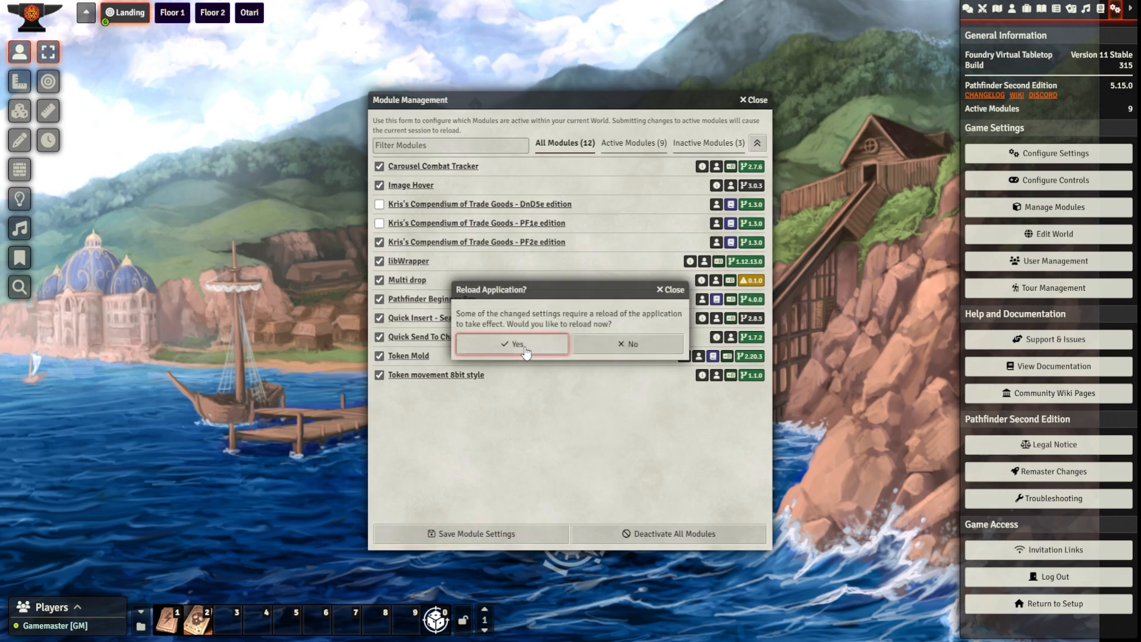
pyautogui.click(511, 343)
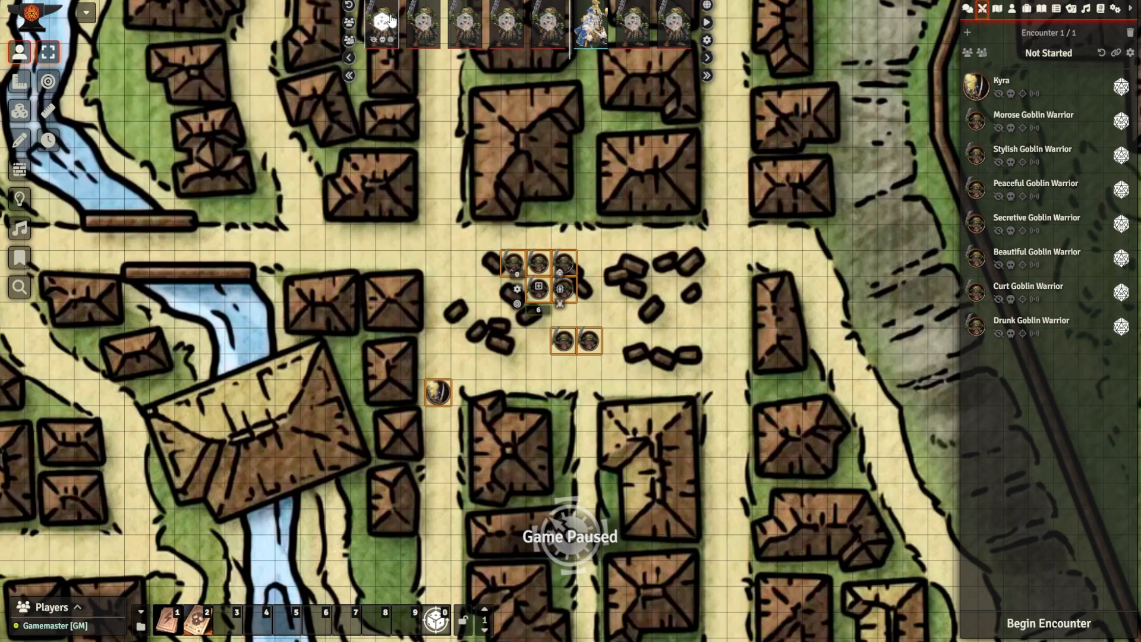
pyautogui.moveTo(382, 25)
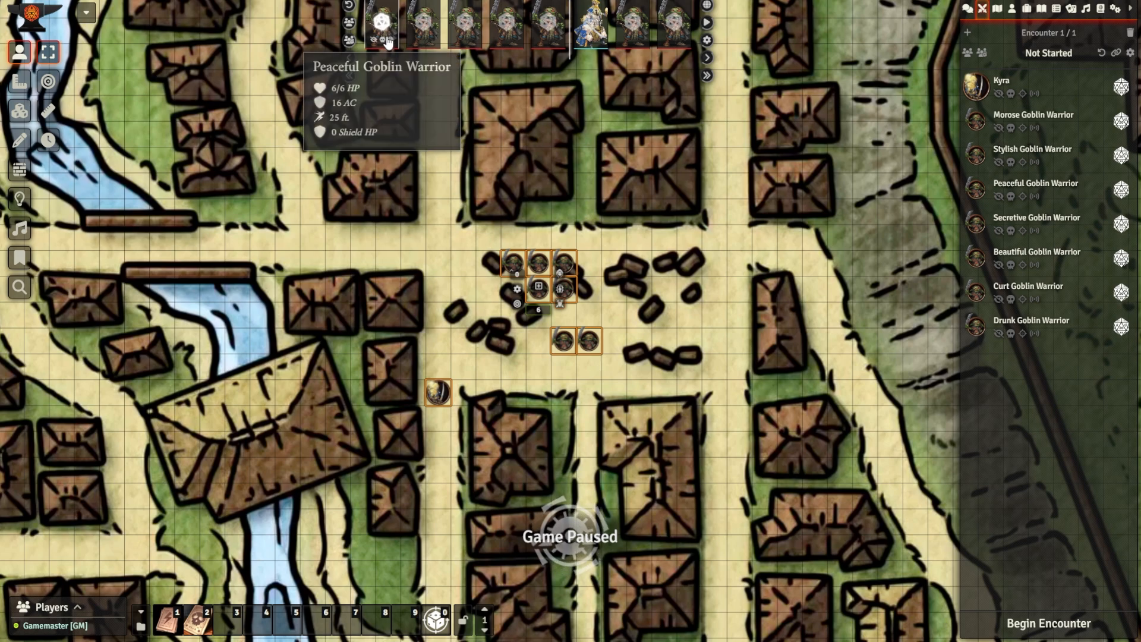
pyautogui.moveTo(546, 25)
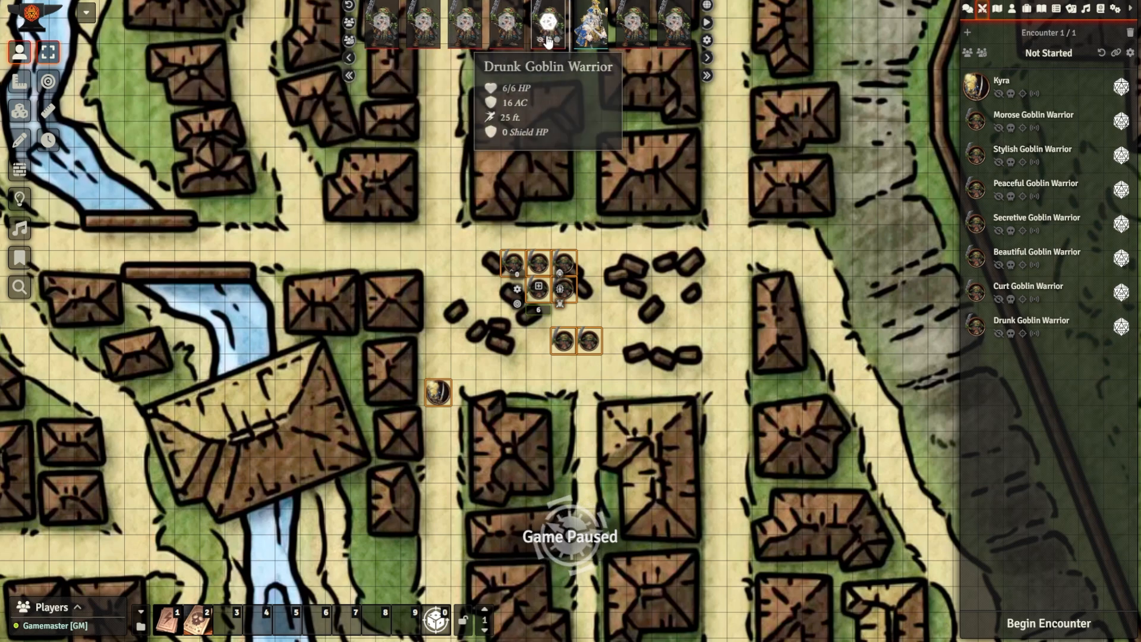